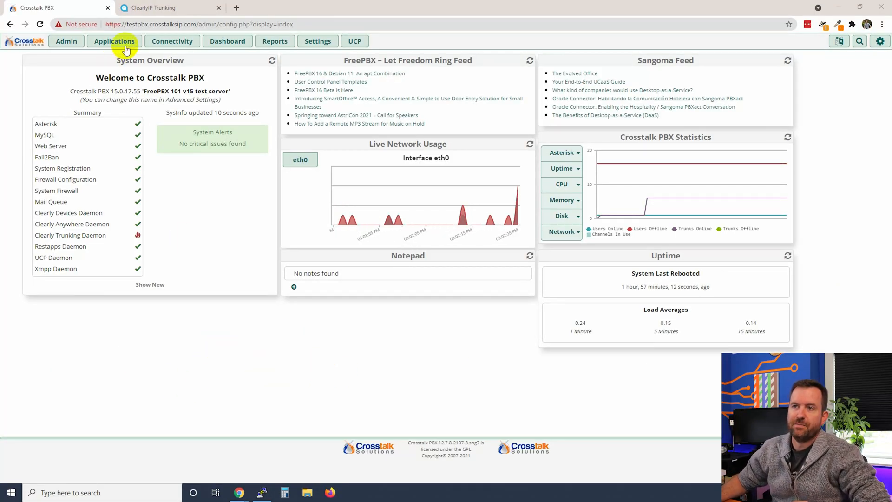
mouse_move(162, 9)
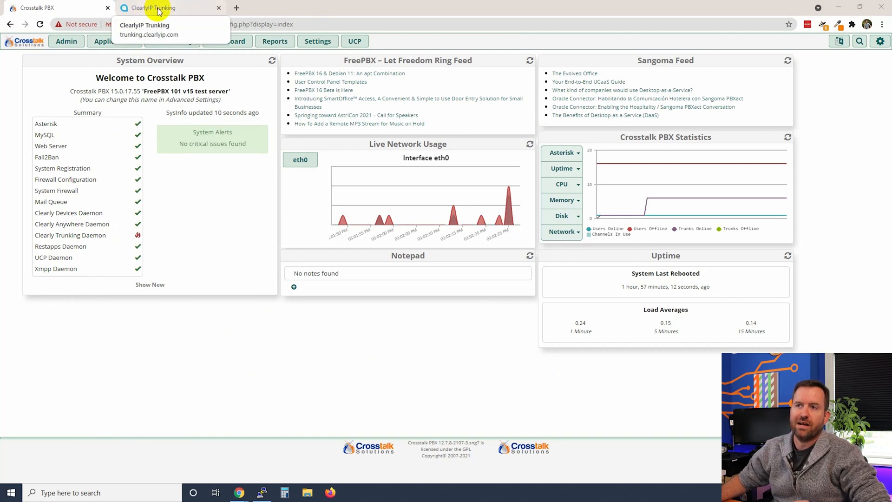
Copy the testpbx.crosstalksip.com location's module keycode from its SIP credentials.
click(160, 8)
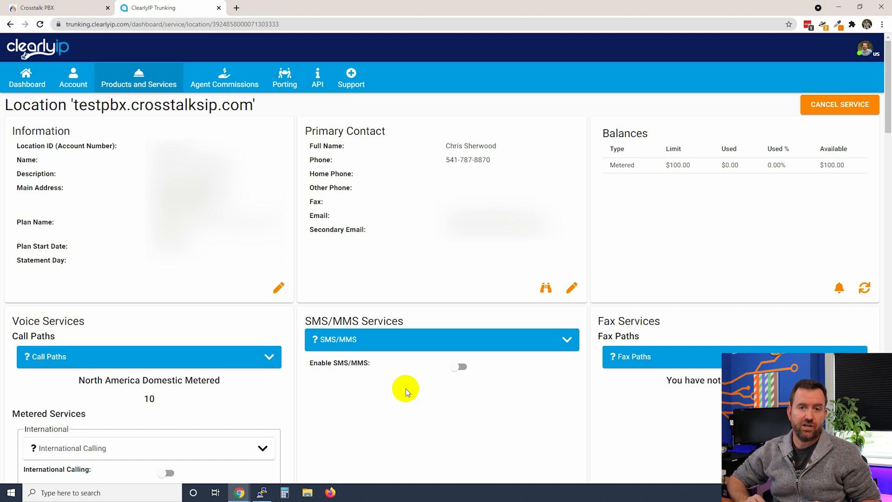
scroll(down, 3)
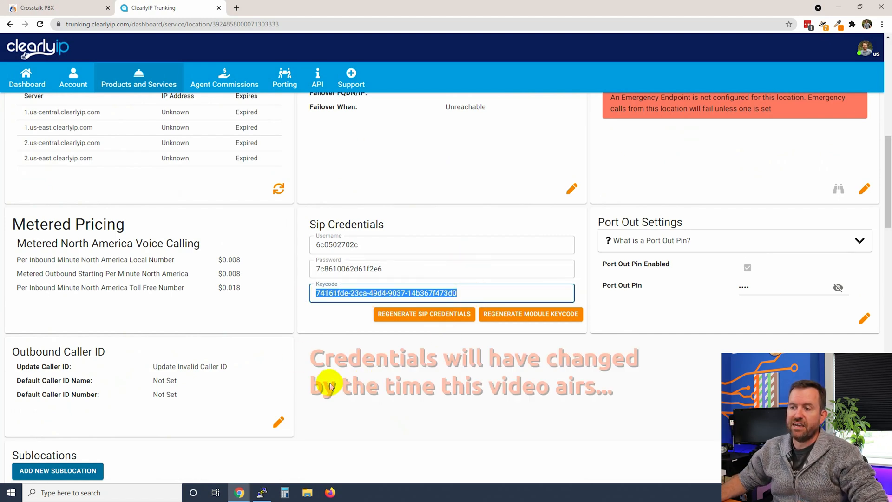
right_click(358, 300)
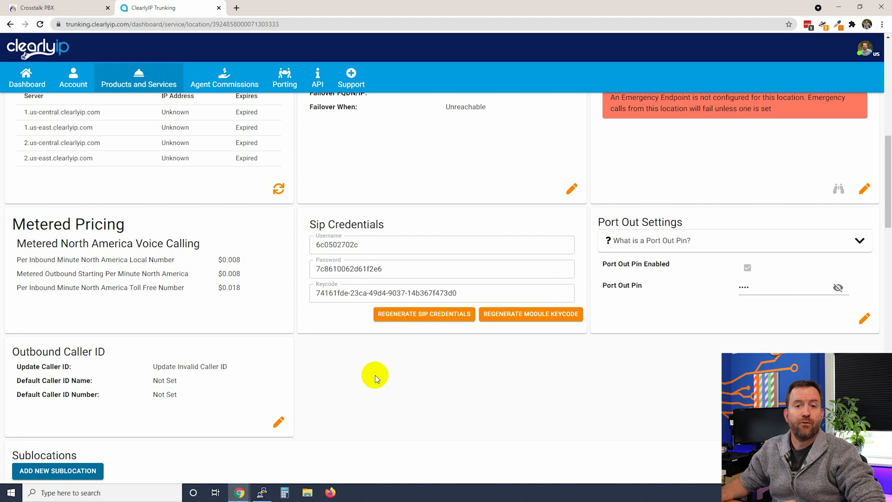
mouse_move(394, 373)
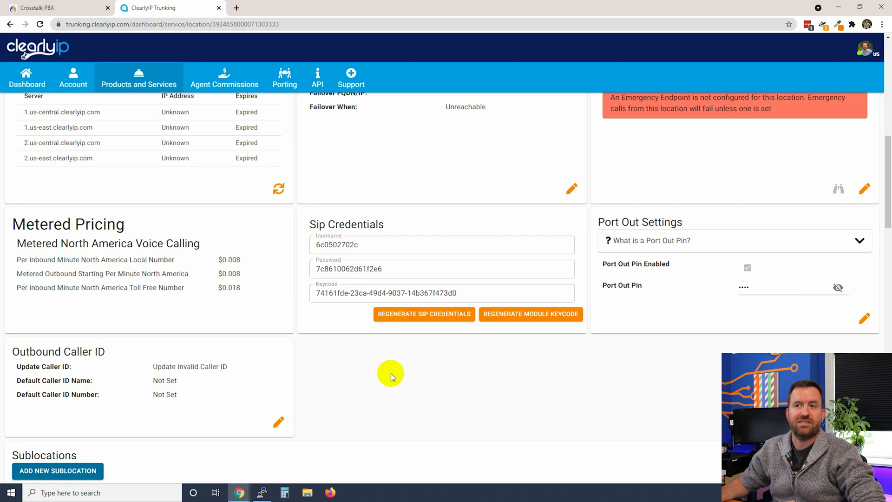
click(46, 8)
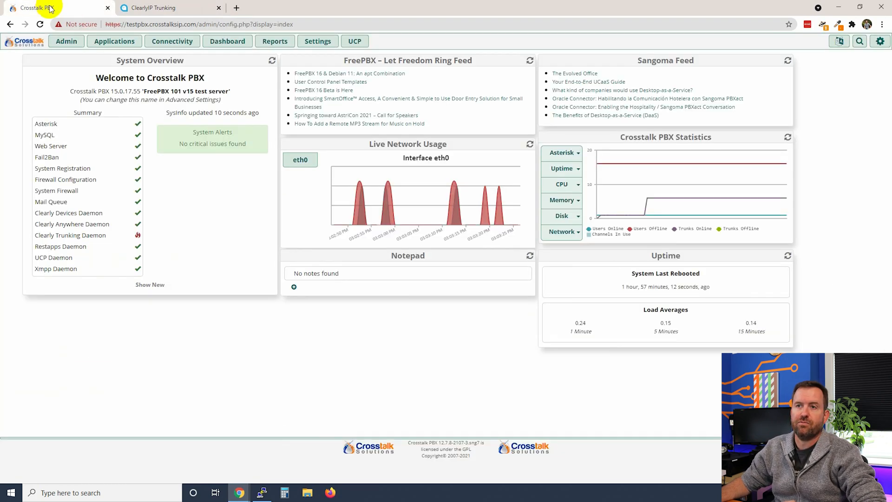
click(172, 41)
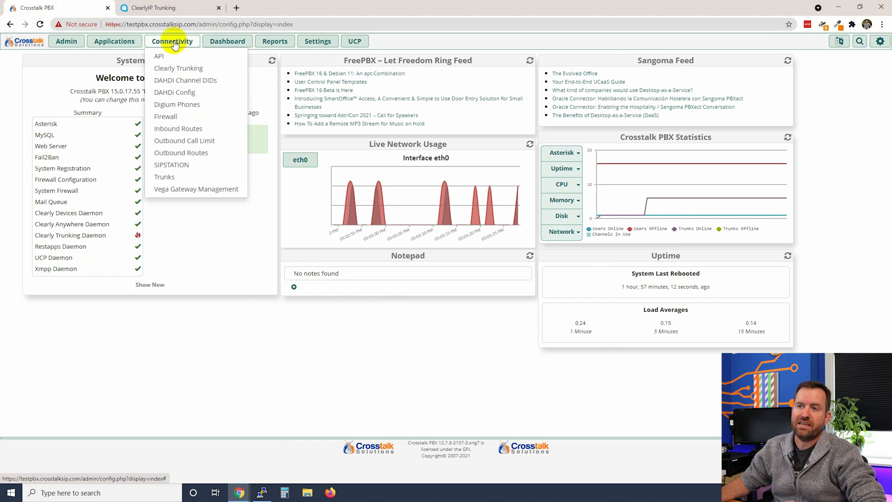
mouse_move(179, 69)
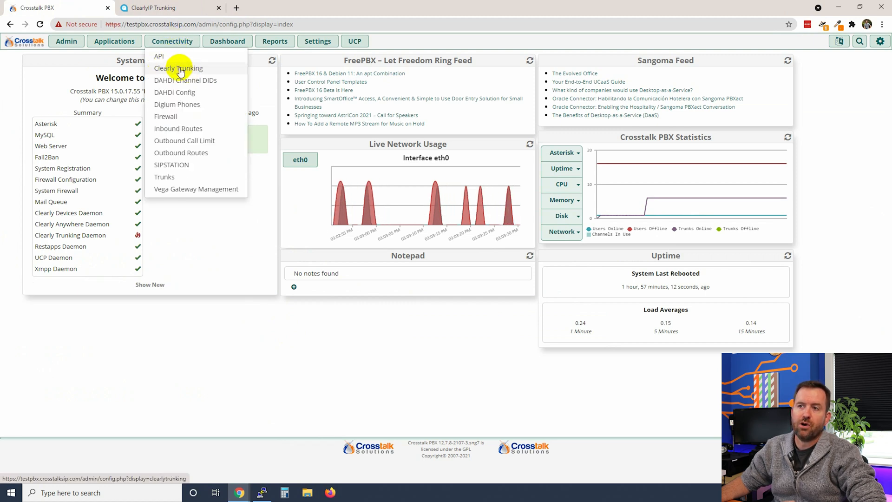
click(179, 68)
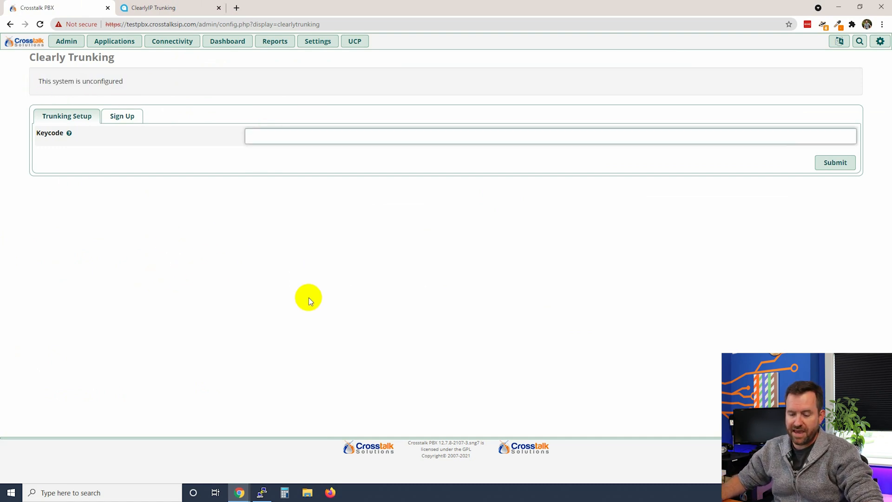
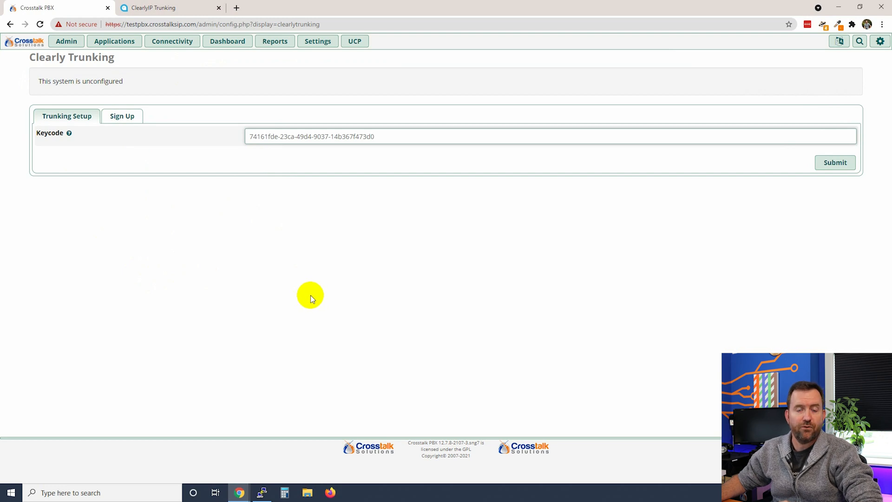
mouse_move(327, 297)
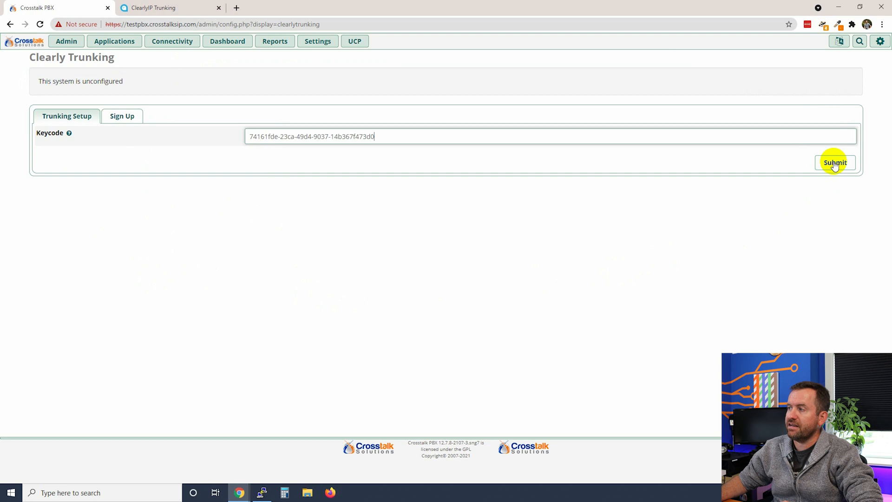
click(834, 163)
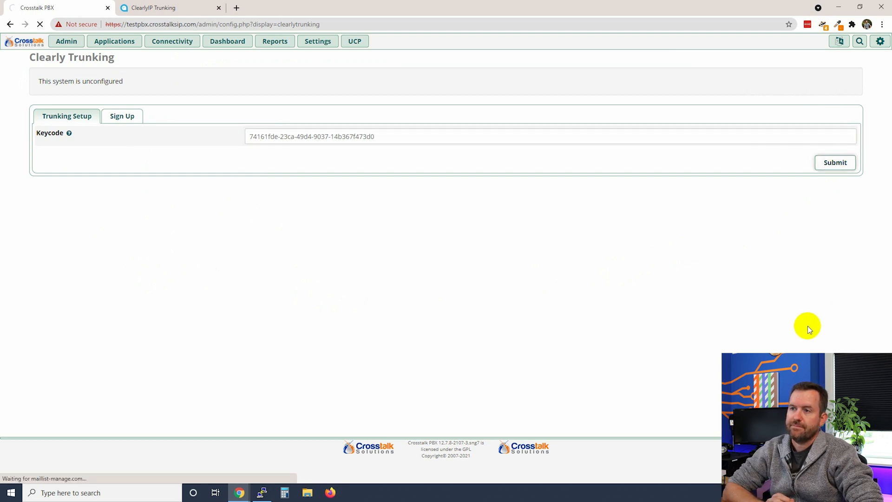
click(834, 163)
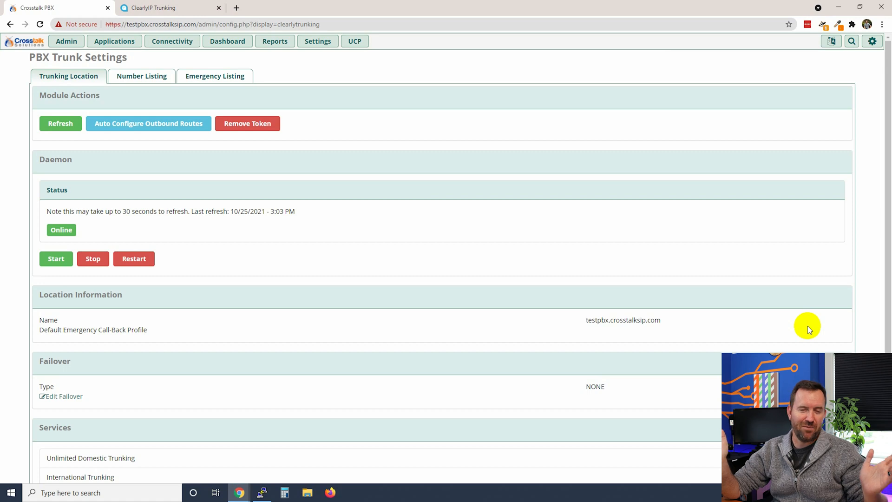
scroll(down, 3)
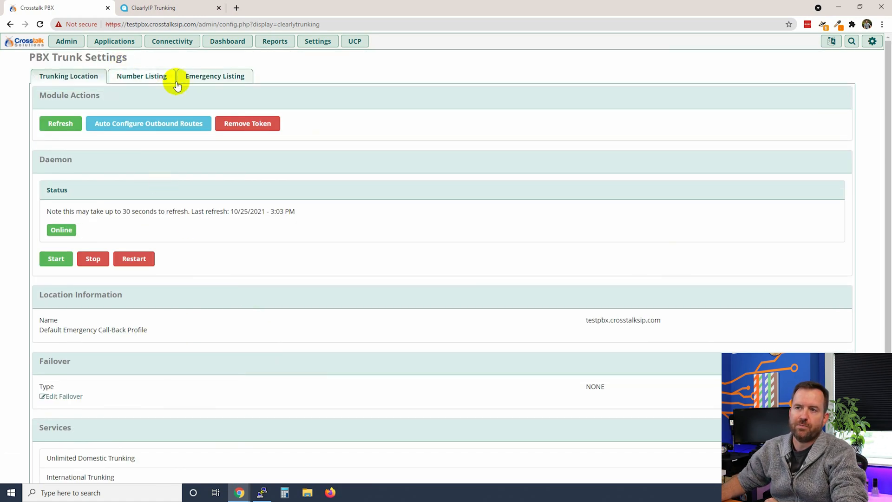
click(141, 76)
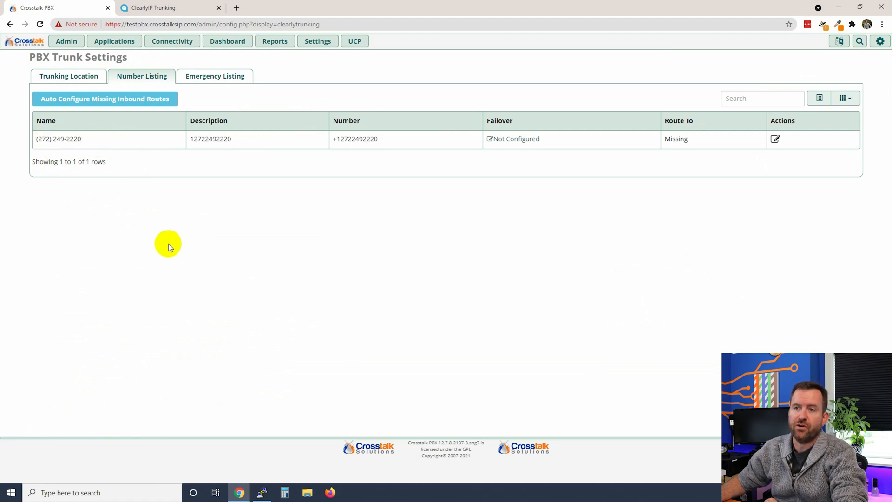
mouse_move(184, 242)
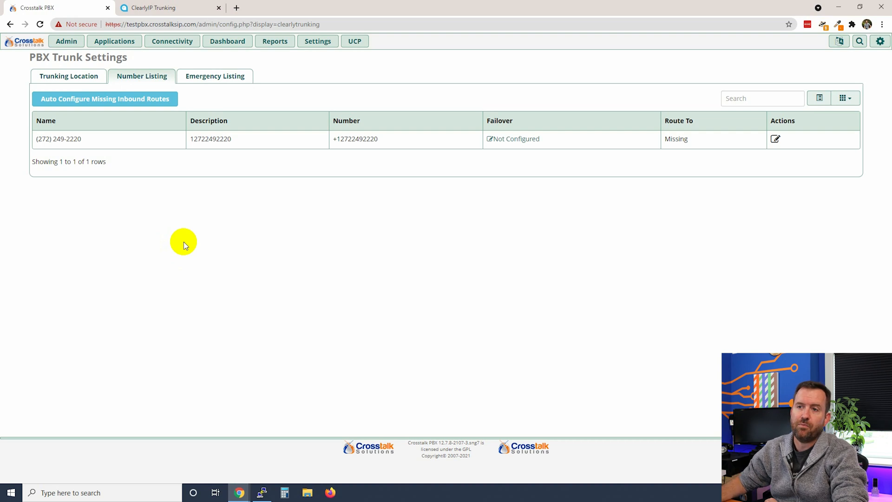
Review Emergency Device Mappings and Route Notifications, ending on the empty Manage Notifications list.
click(215, 76)
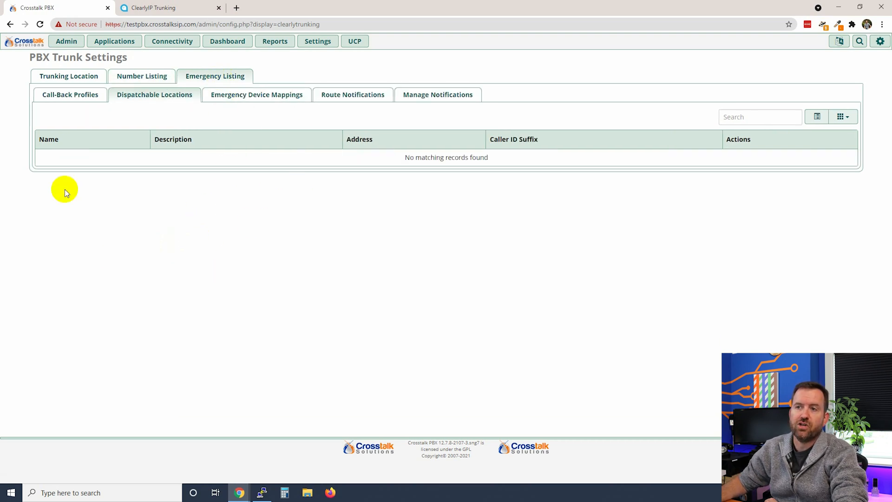
mouse_move(338, 313)
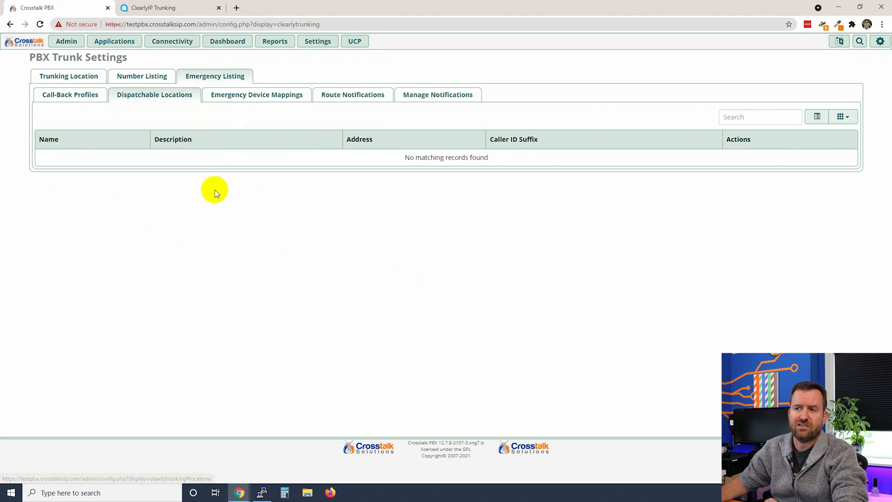
click(256, 95)
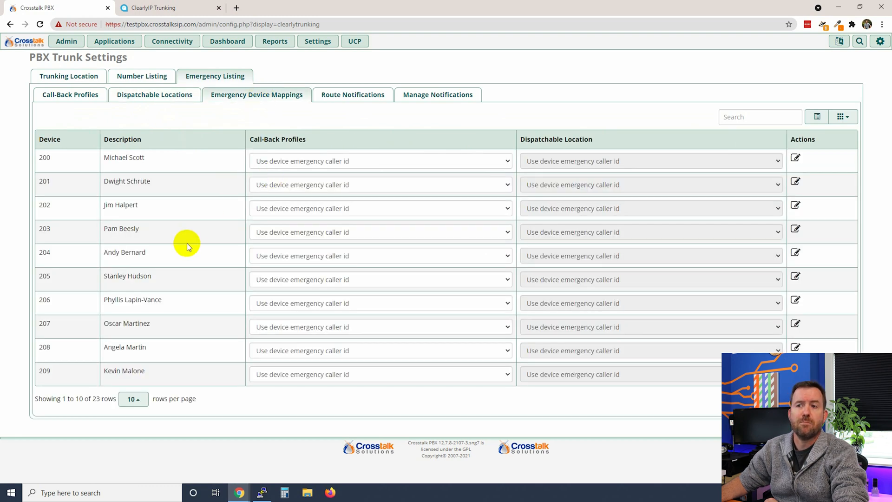
mouse_move(180, 264)
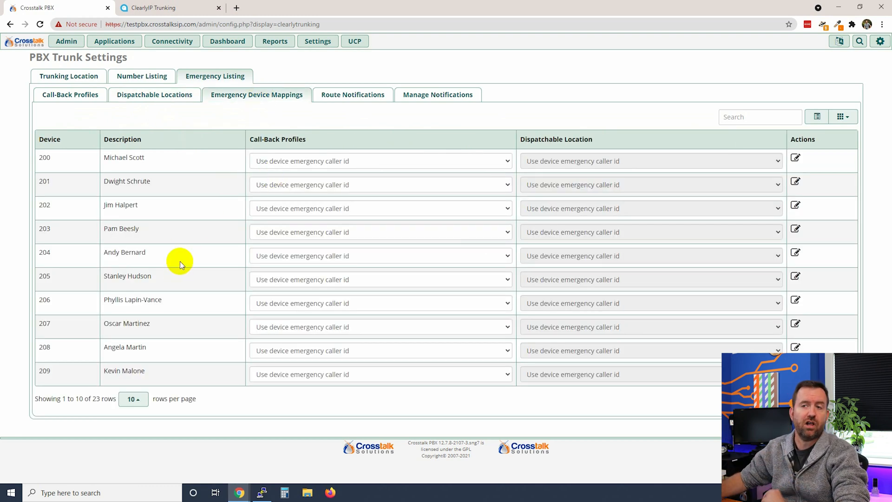
click(354, 95)
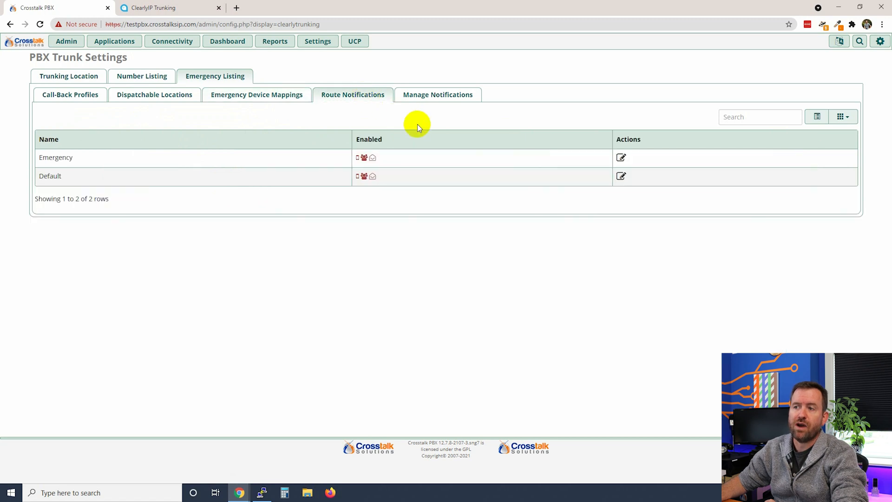
mouse_move(420, 125)
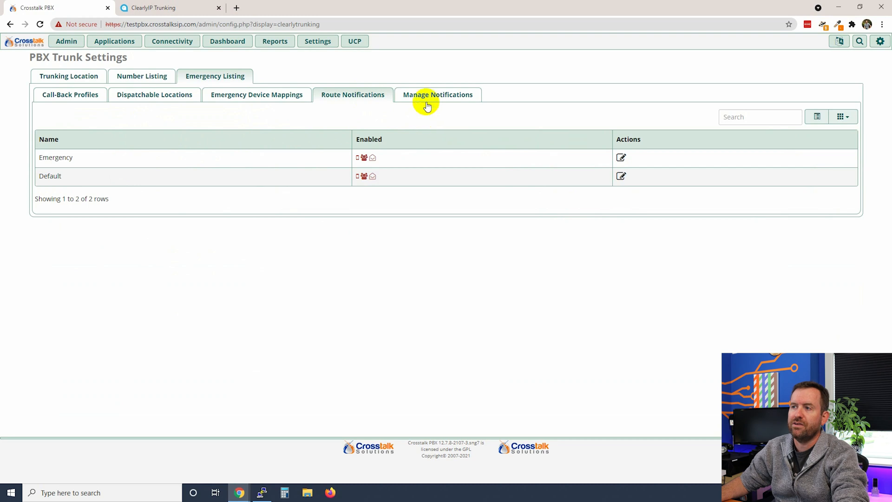
click(438, 94)
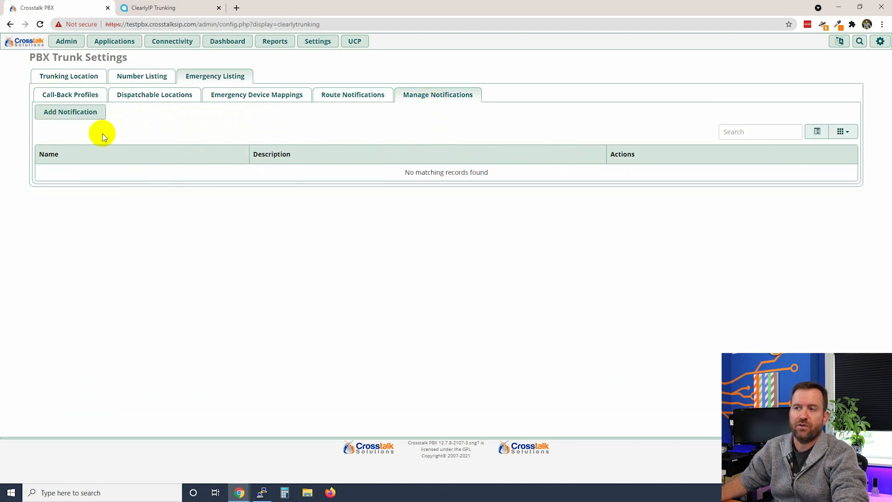
click(68, 76)
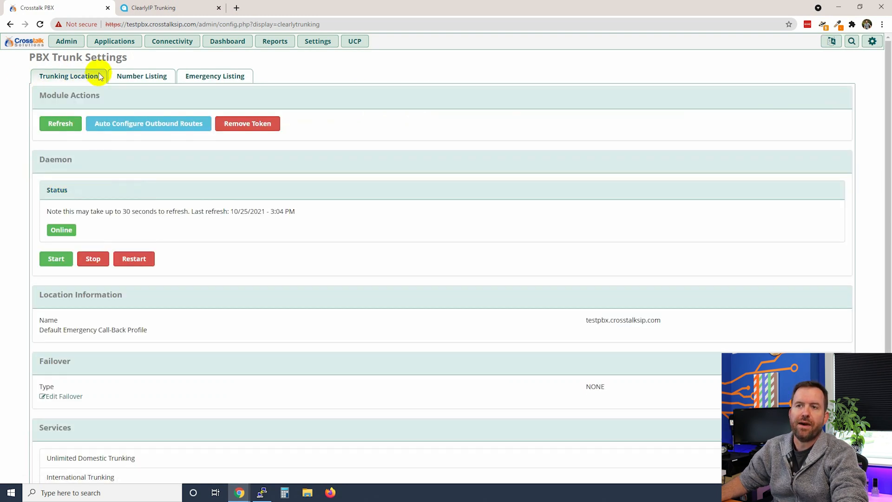
mouse_move(121, 151)
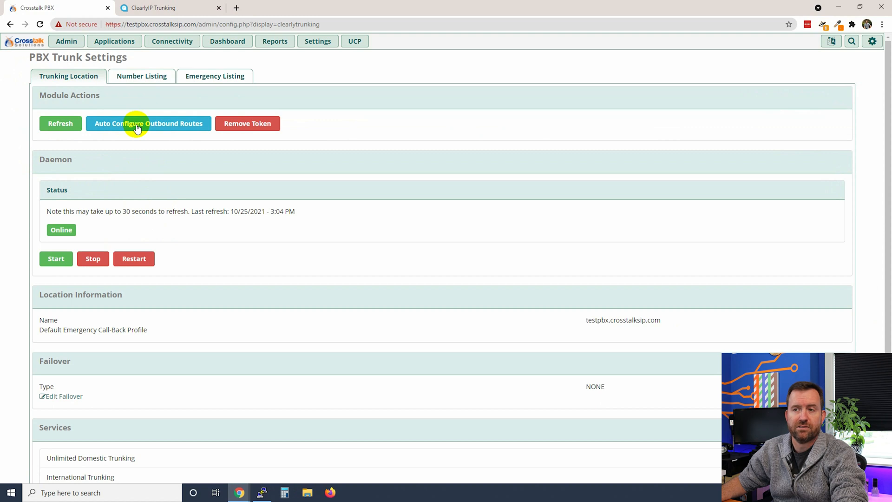
click(148, 123)
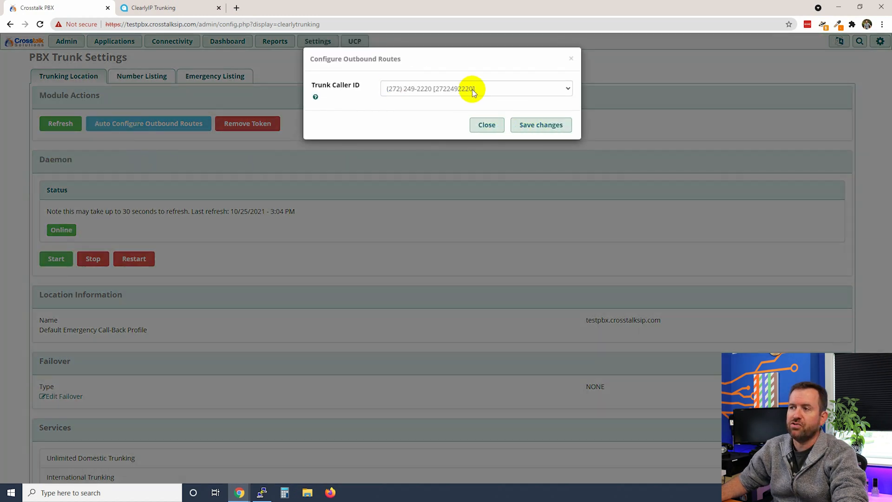
click(568, 89)
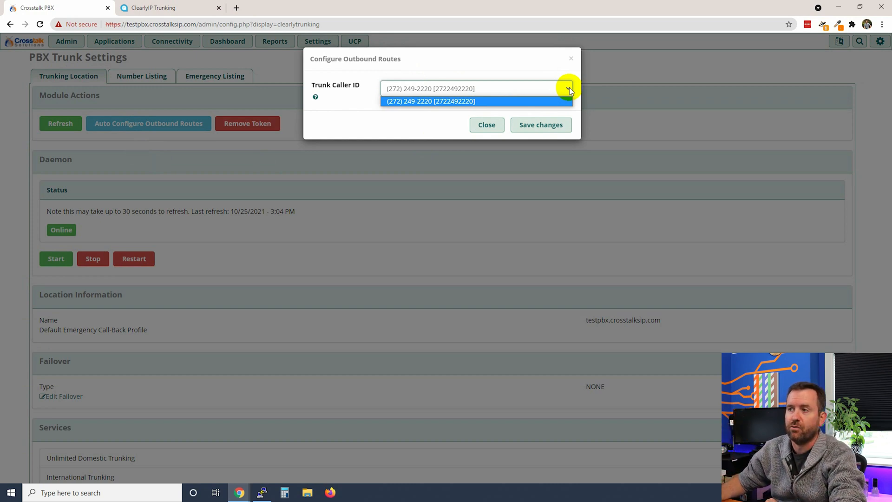
click(430, 101)
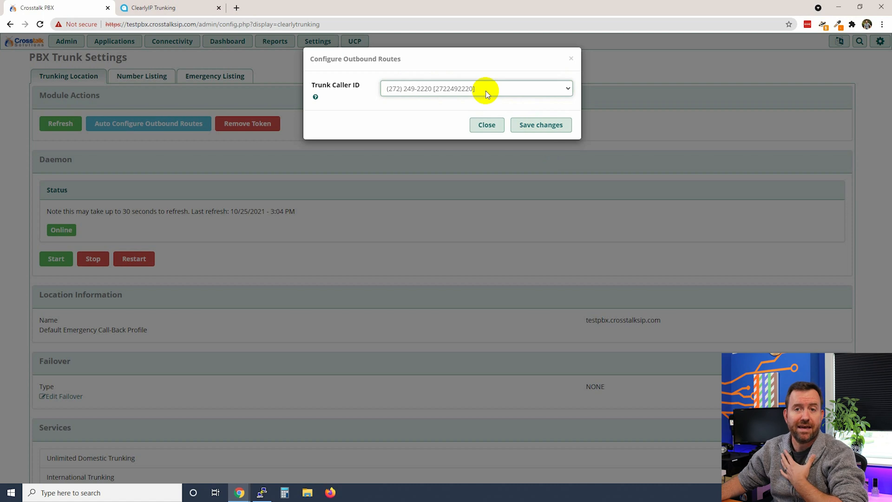
mouse_move(540, 132)
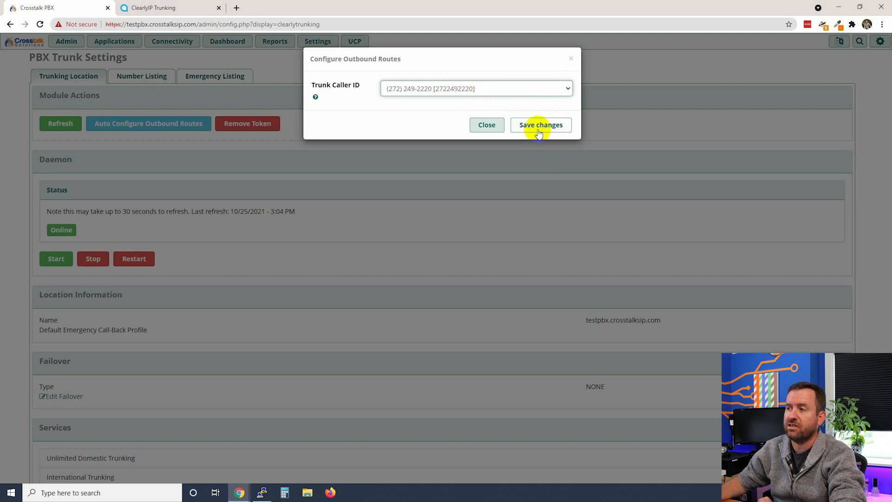
click(541, 124)
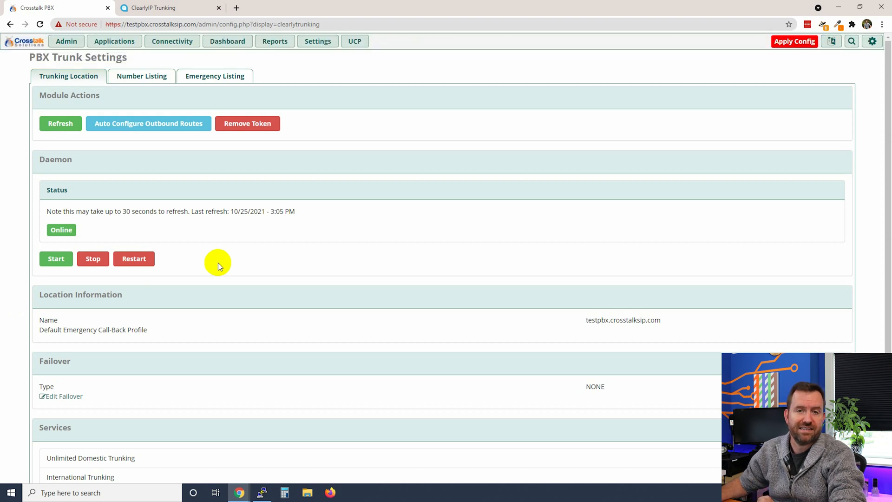
mouse_move(176, 209)
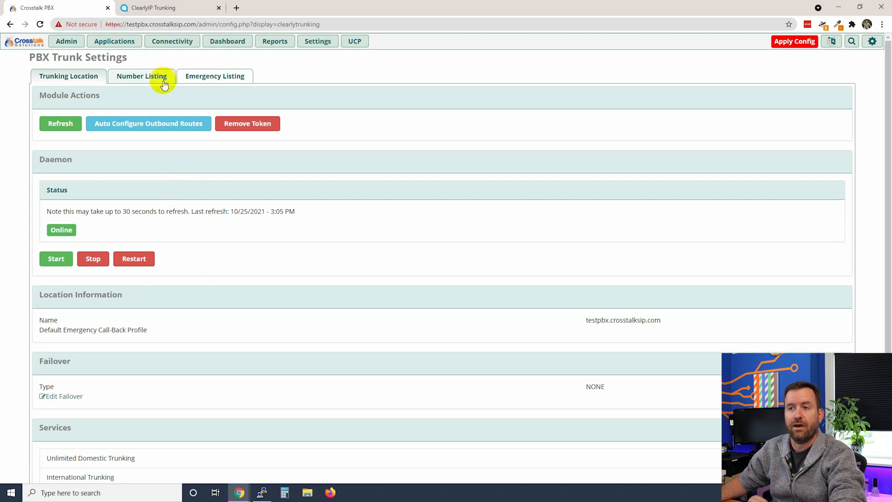
click(142, 76)
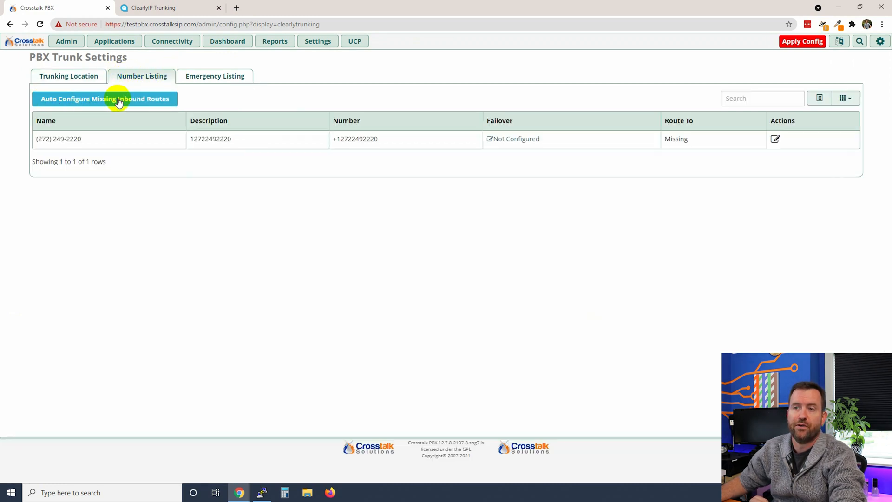
mouse_move(144, 102)
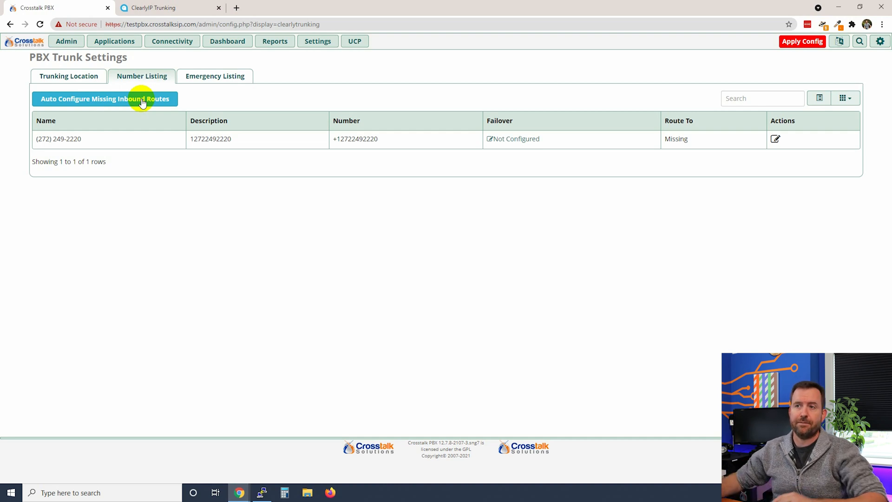
Go to Connectivity > Trunks to list the four new ClearlyIP pjsip trunks.
click(171, 42)
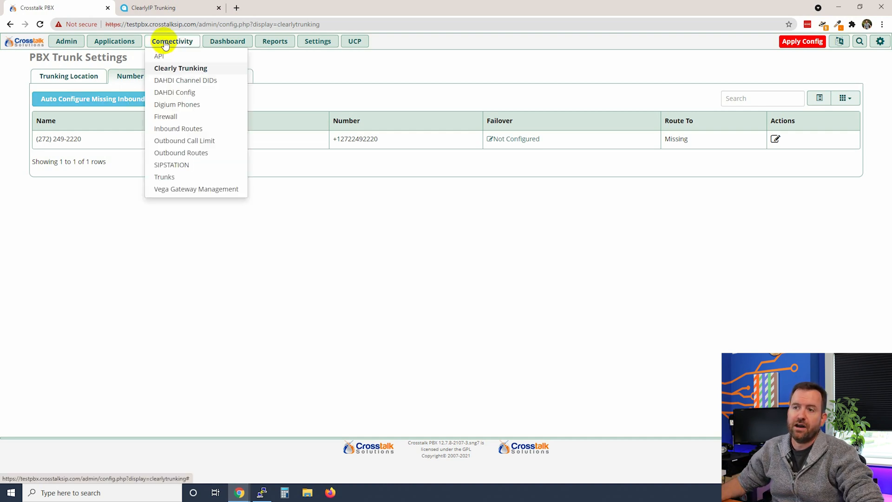
click(163, 176)
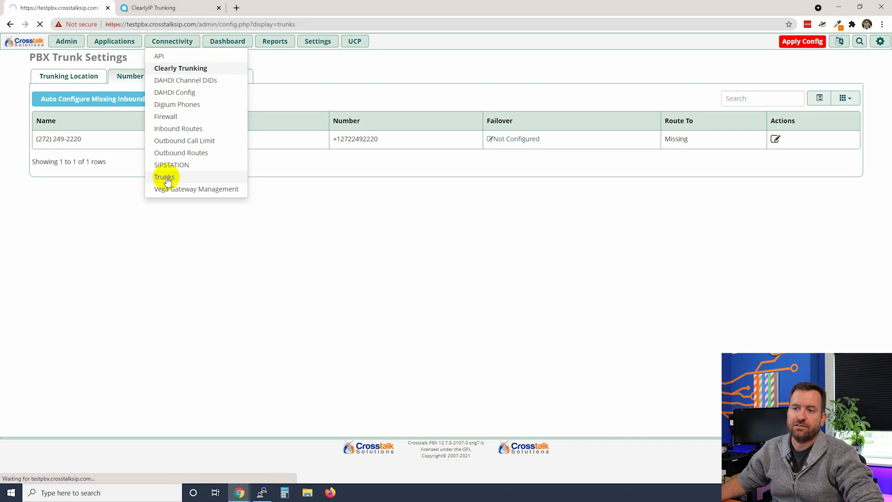
click(165, 176)
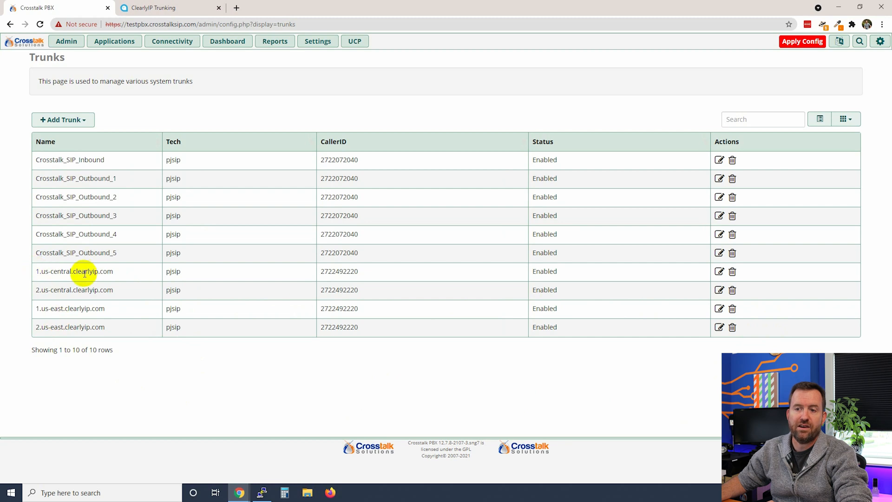
mouse_move(46, 299)
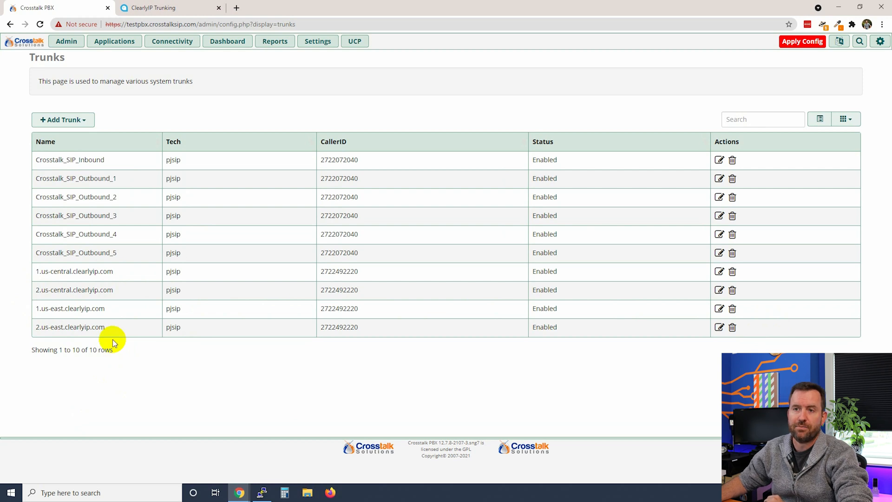
Edit the Clearly Trunking Outbound route from Connectivity > Outbound Routes.
click(172, 41)
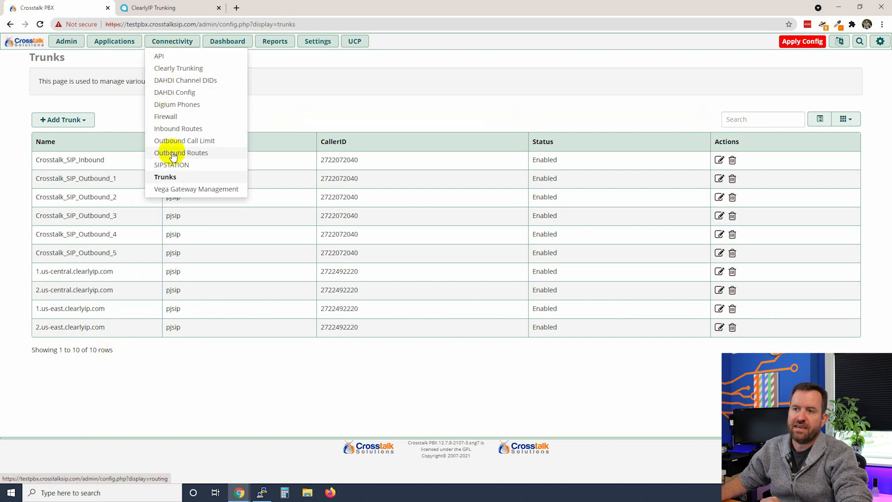
click(181, 152)
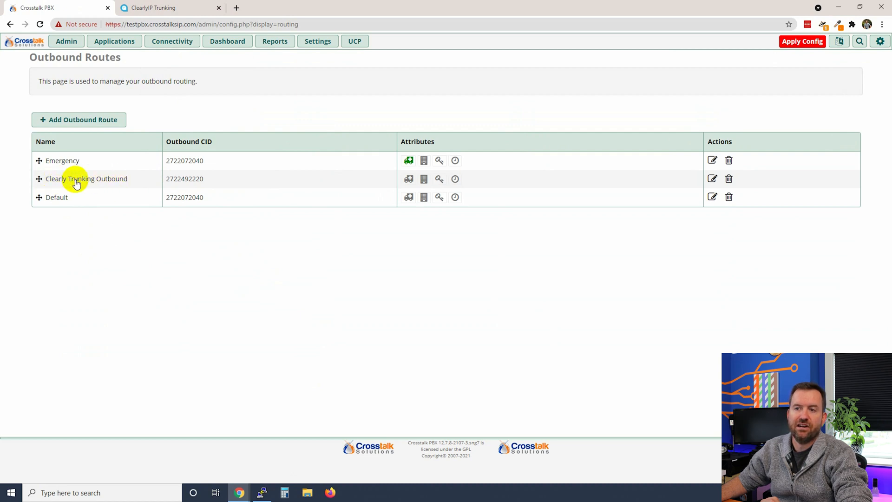
mouse_move(208, 184)
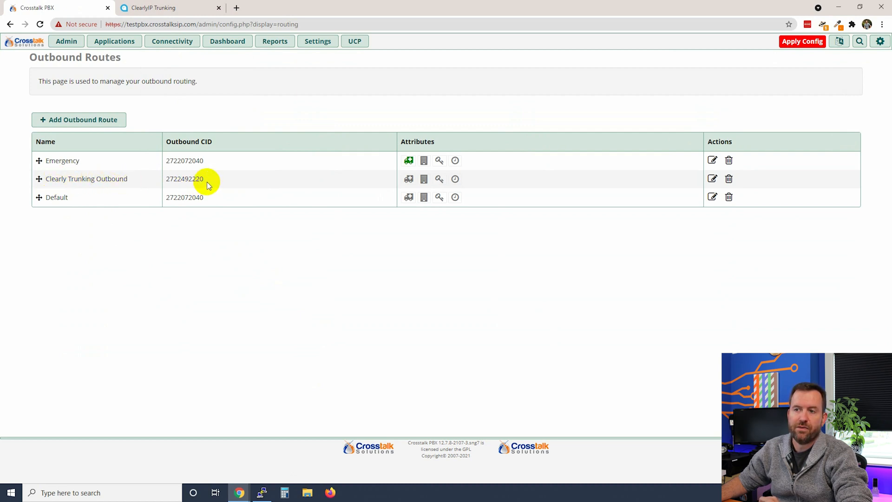
double_click(184, 179)
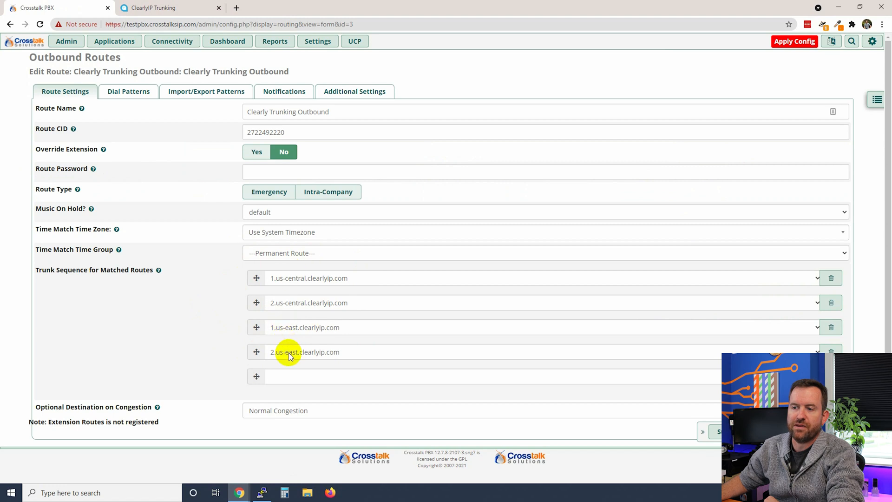
mouse_move(229, 346)
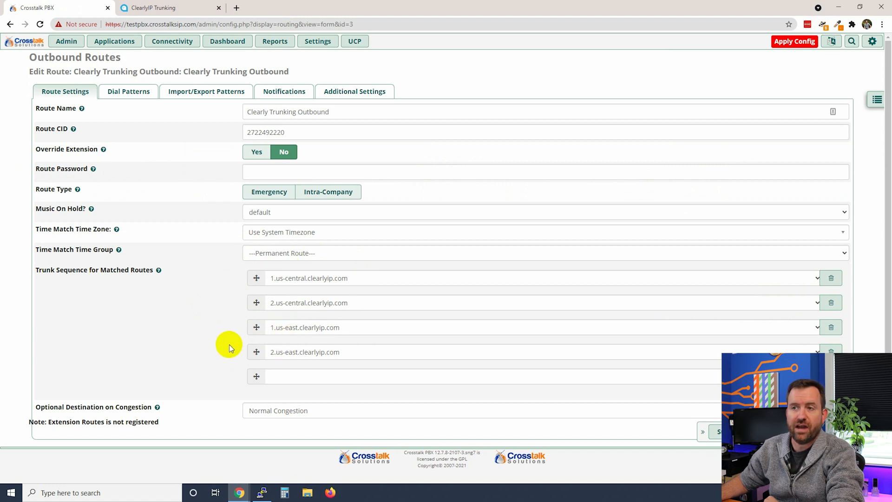
Show the route's Dial Patterns listing toll-free, 1NXXNXXXXXX, 988 and local patterns.
click(129, 91)
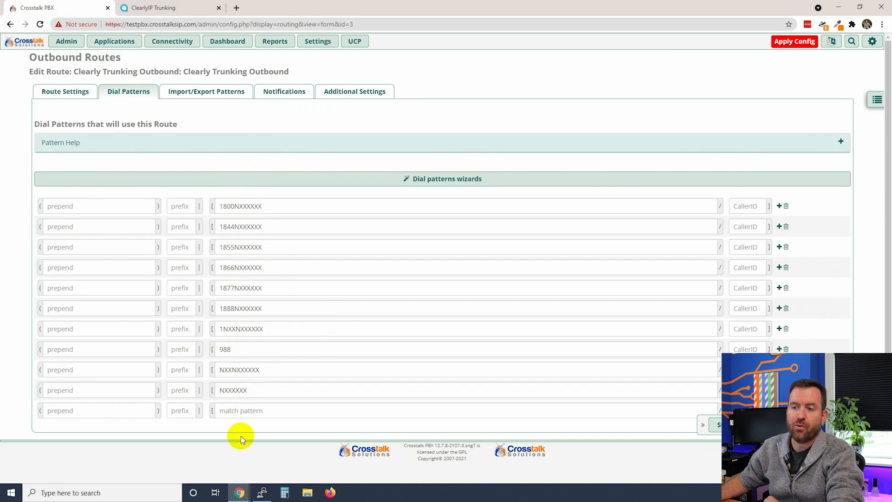
mouse_move(221, 429)
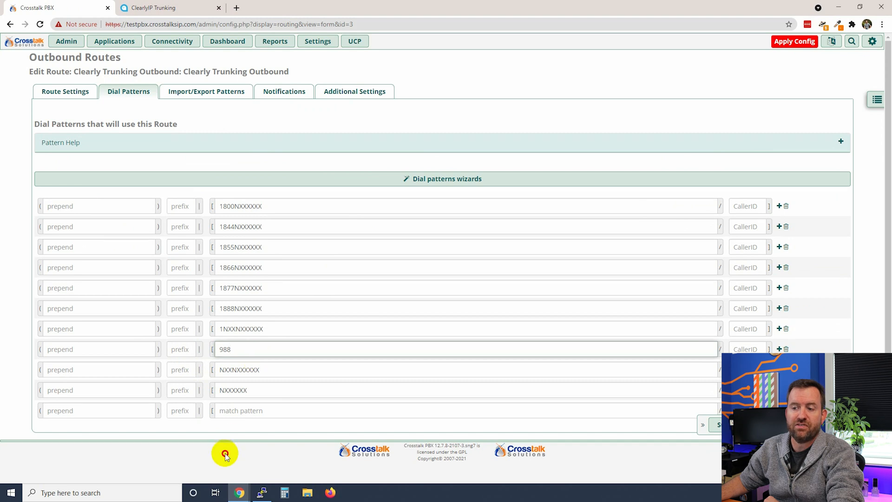
mouse_move(172, 461)
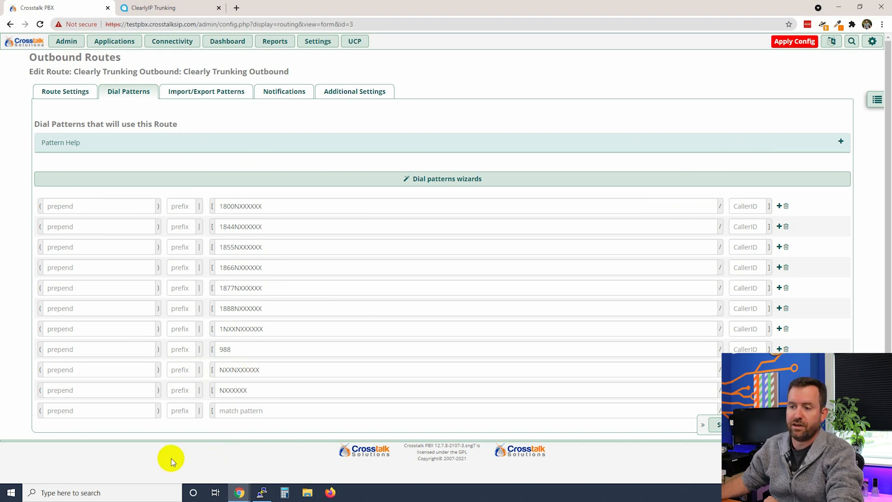
mouse_move(176, 443)
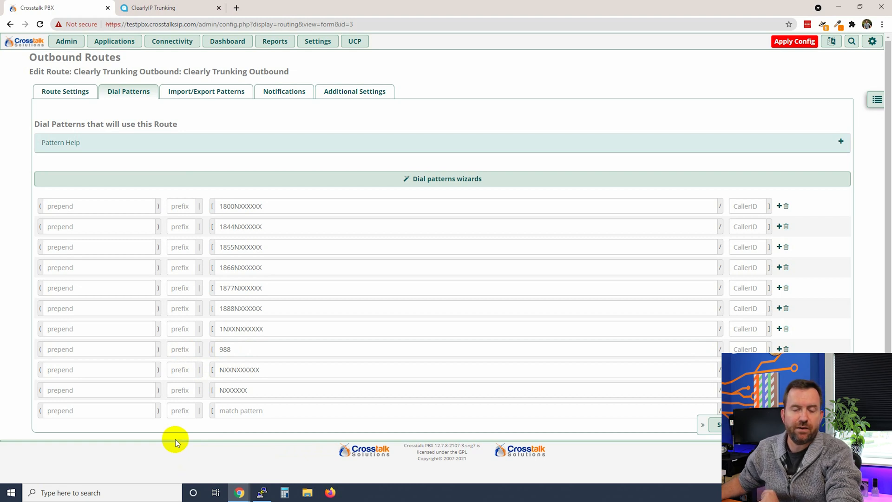
double_click(233, 389)
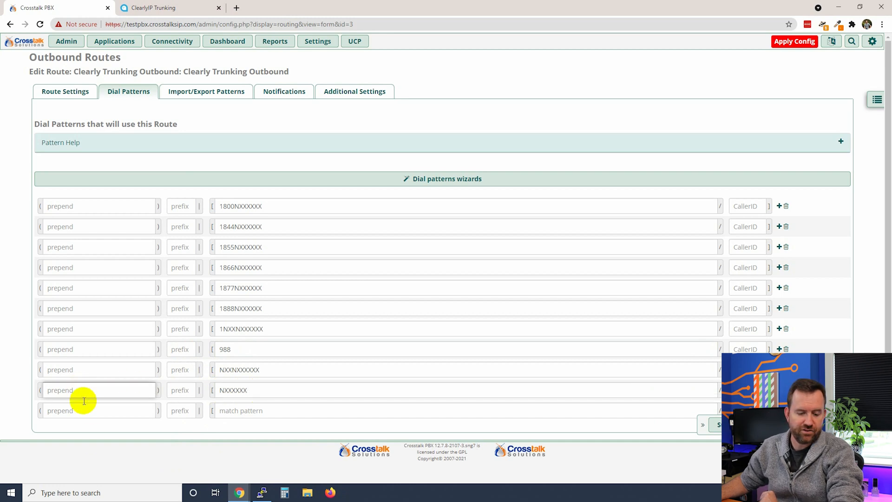
Prepend 1272 to NXXXXXX and start a new +1NXXNX match pattern.
text(1272)
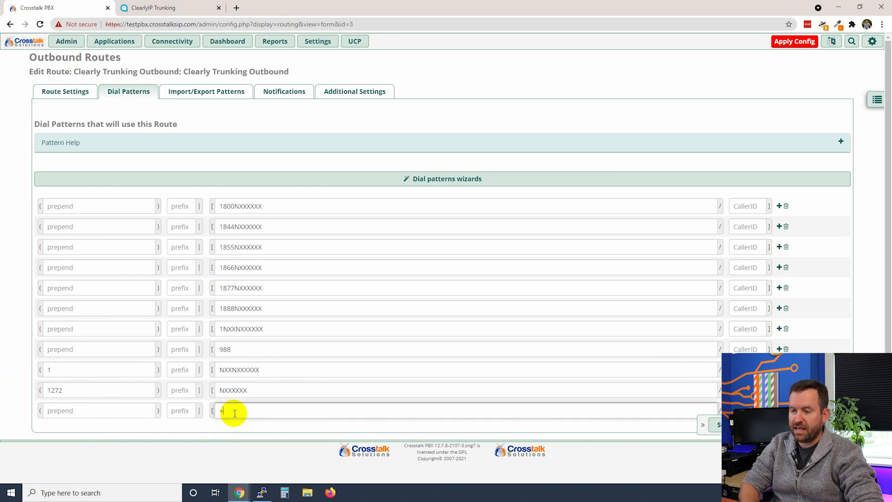
text(+1NXXNX)
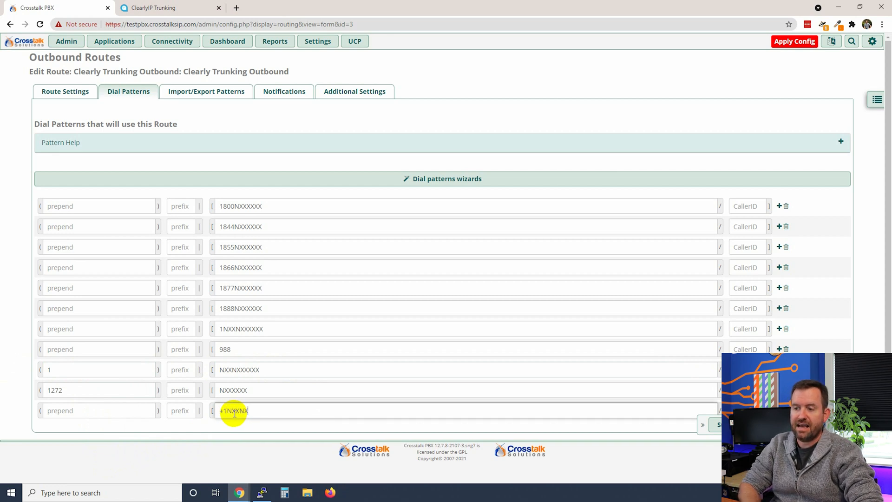